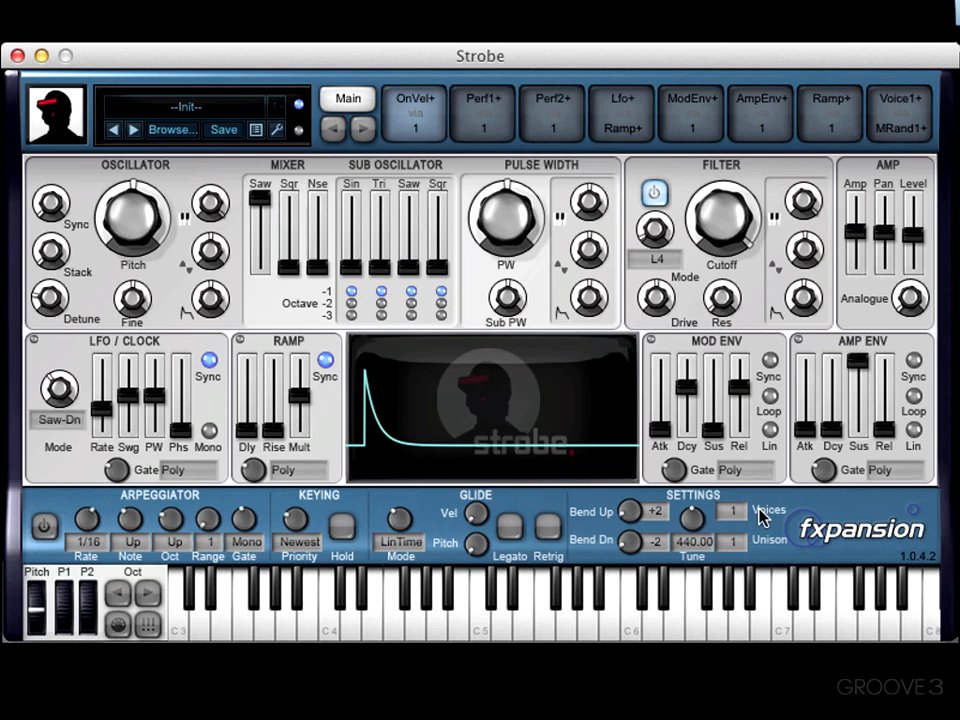
mouse_move(558, 330)
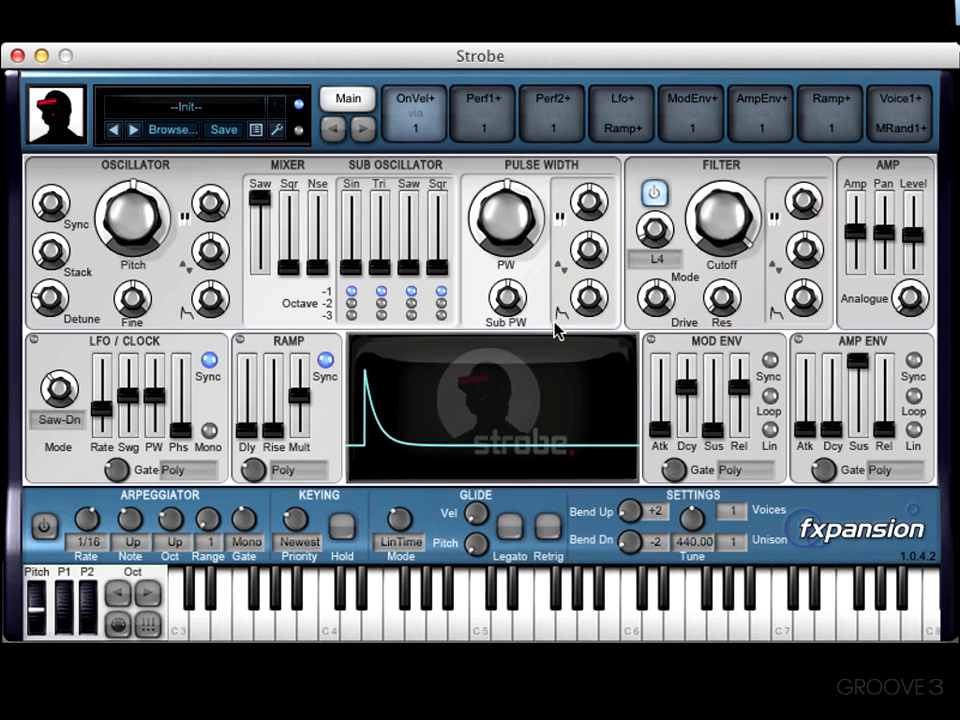
Bring the square wave into the mix, then raise the noise level to 29% and pull it back down
left_click_drag(260, 270, 260, 236)
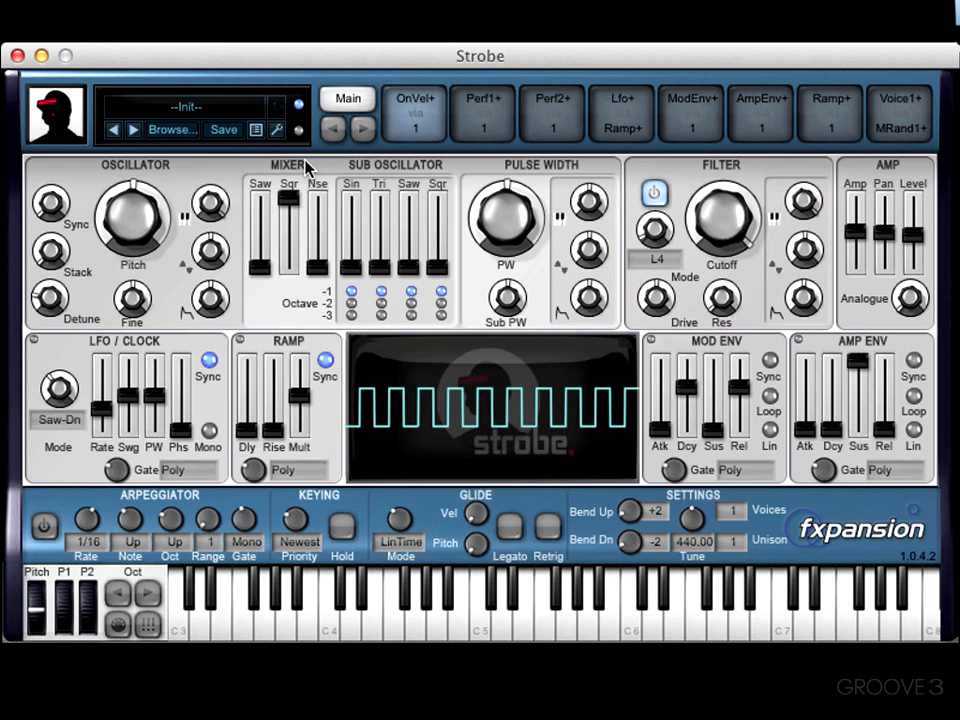
left_click_drag(316, 250, 316, 230)
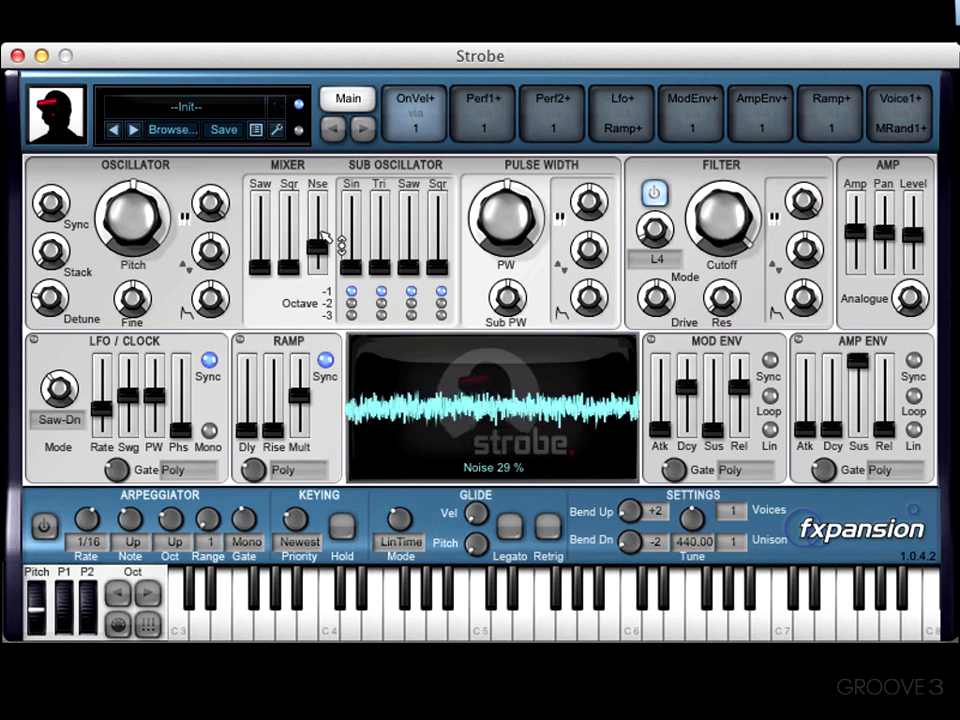
left_click_drag(318, 250, 318, 196)
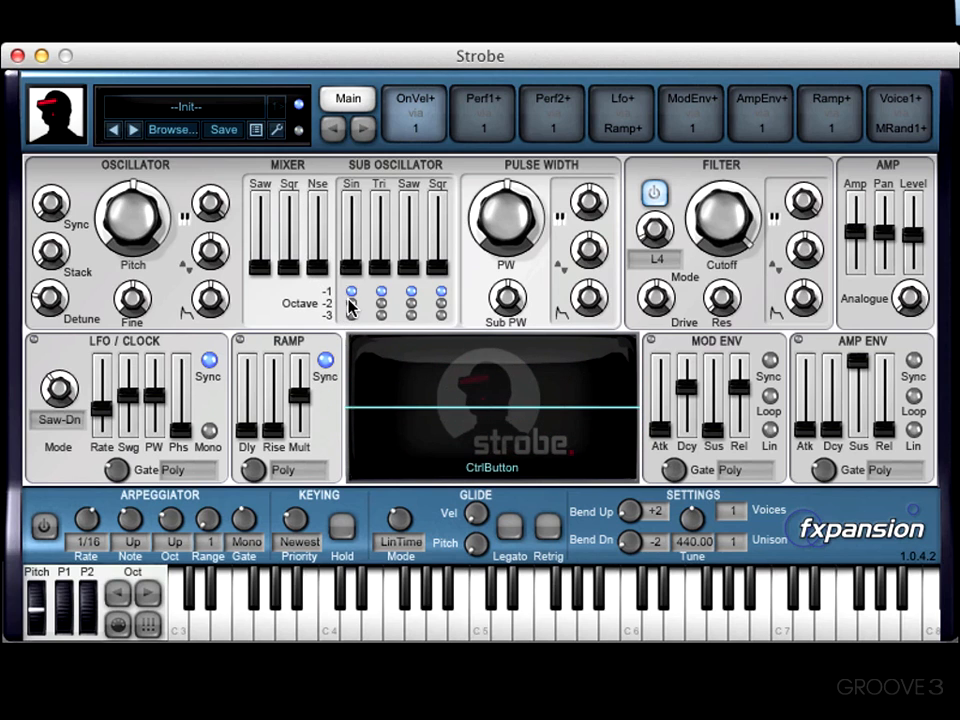
mouse_move(352, 284)
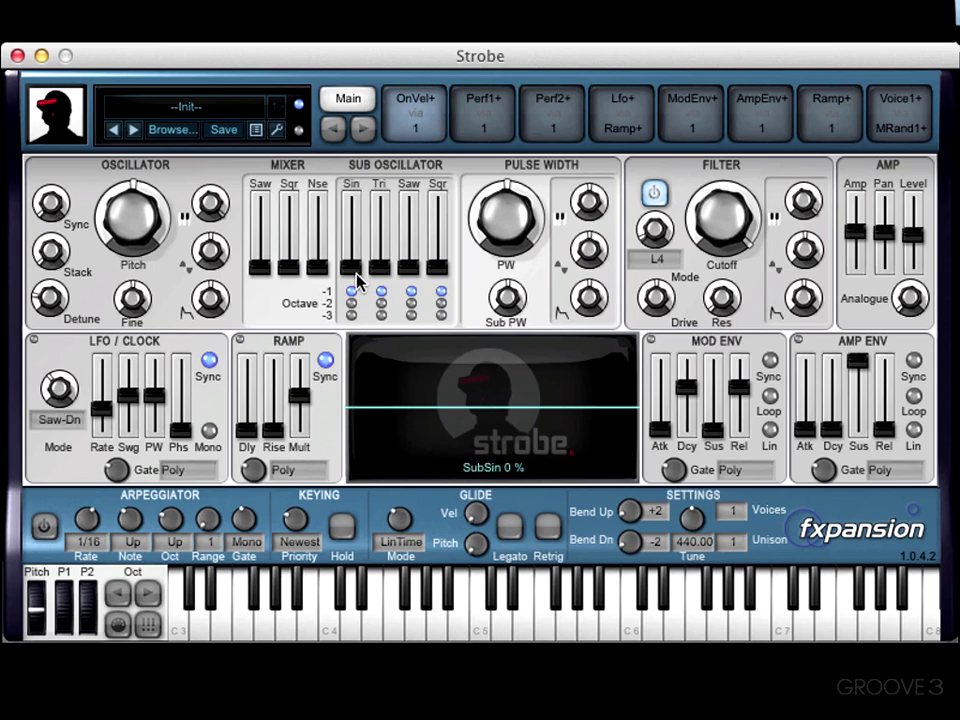
Raise and lower the sub oscillator's Sin level, then push its Tri slider to 100%
left_click_drag(352, 270, 352, 250)
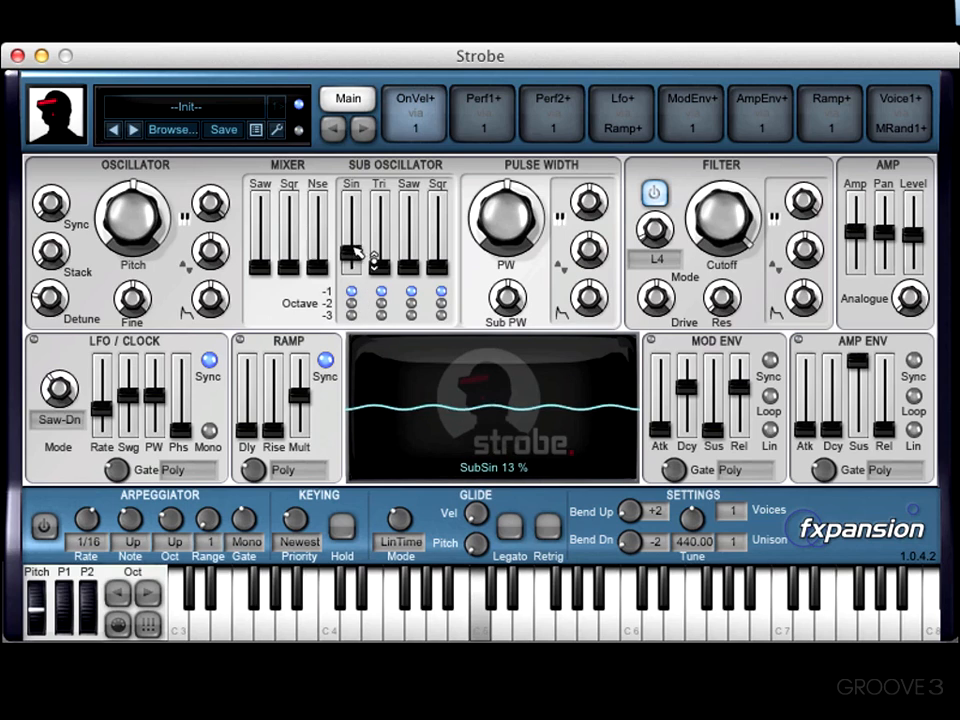
left_click_drag(350, 250, 350, 196)
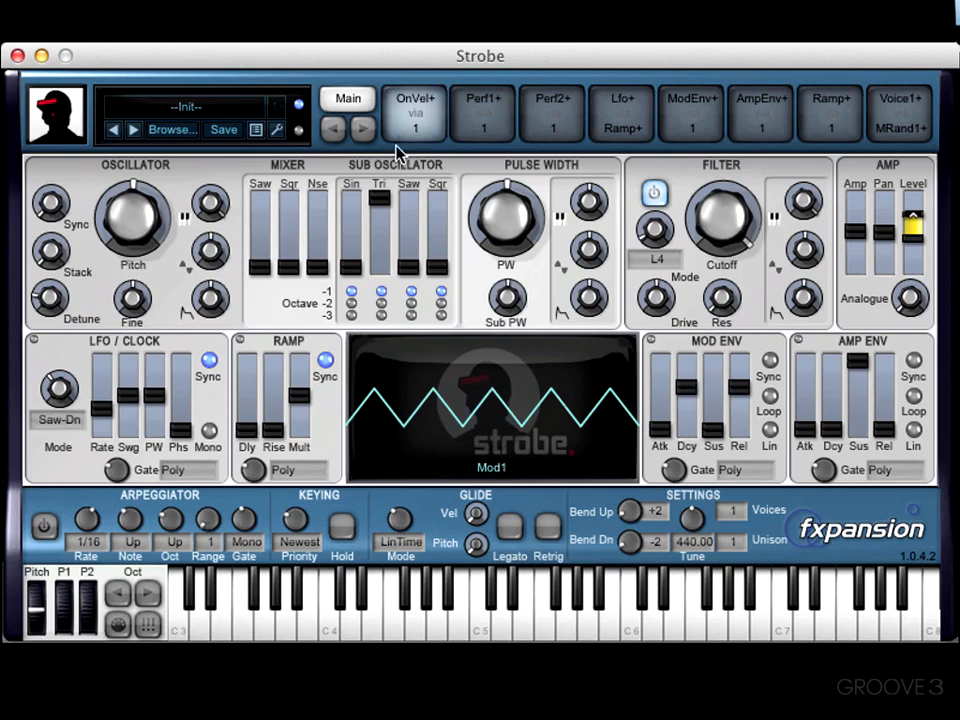
left_click_drag(378, 250, 378, 204)
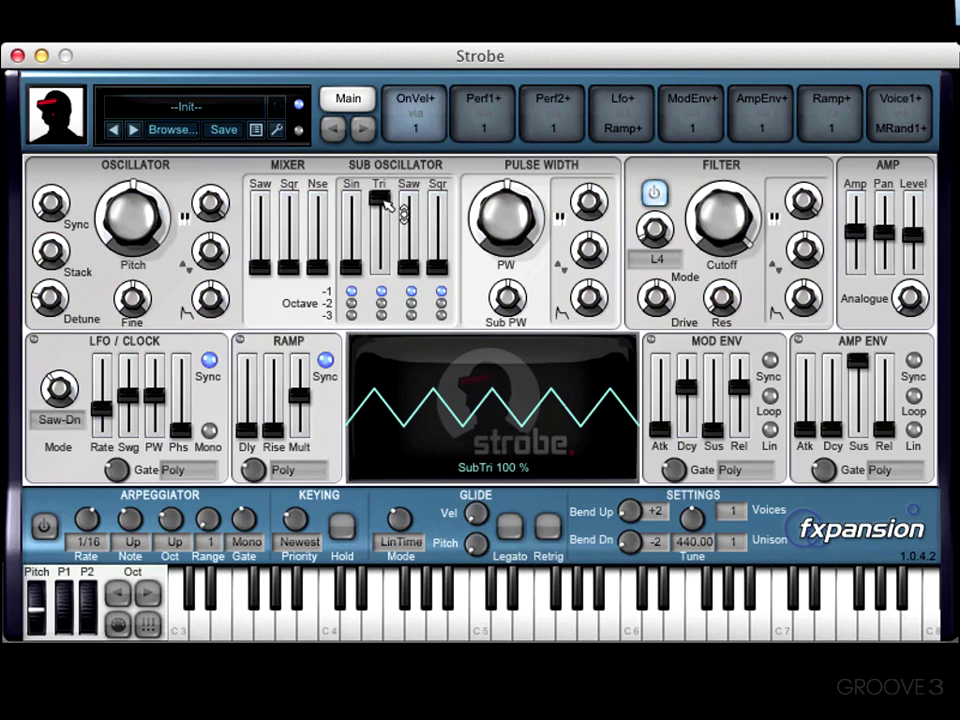